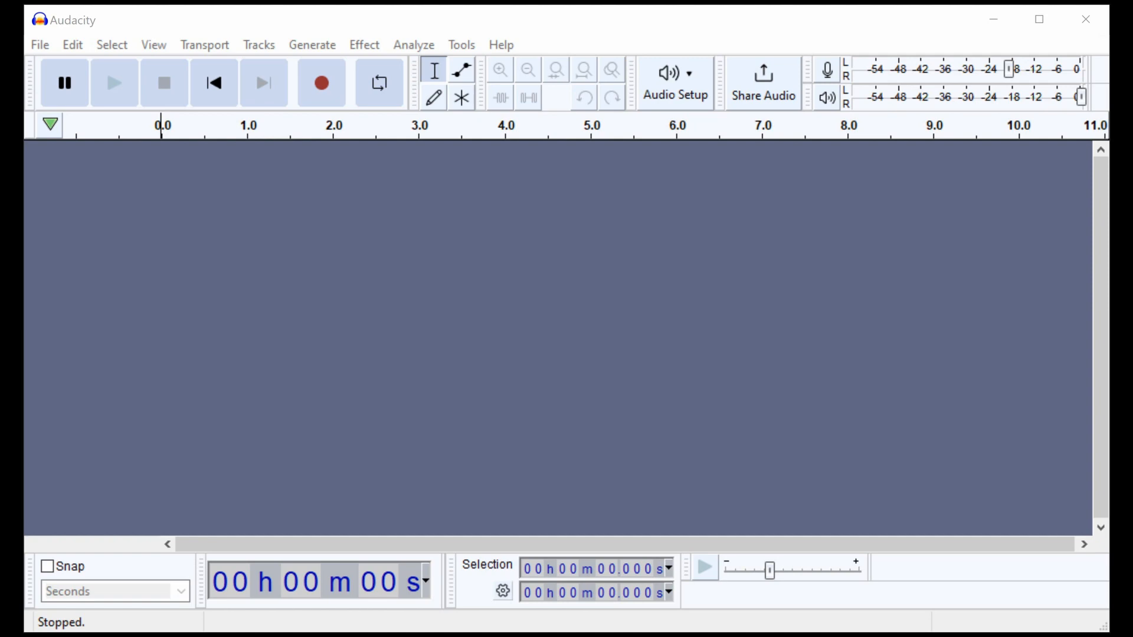
pyautogui.moveTo(493, 234)
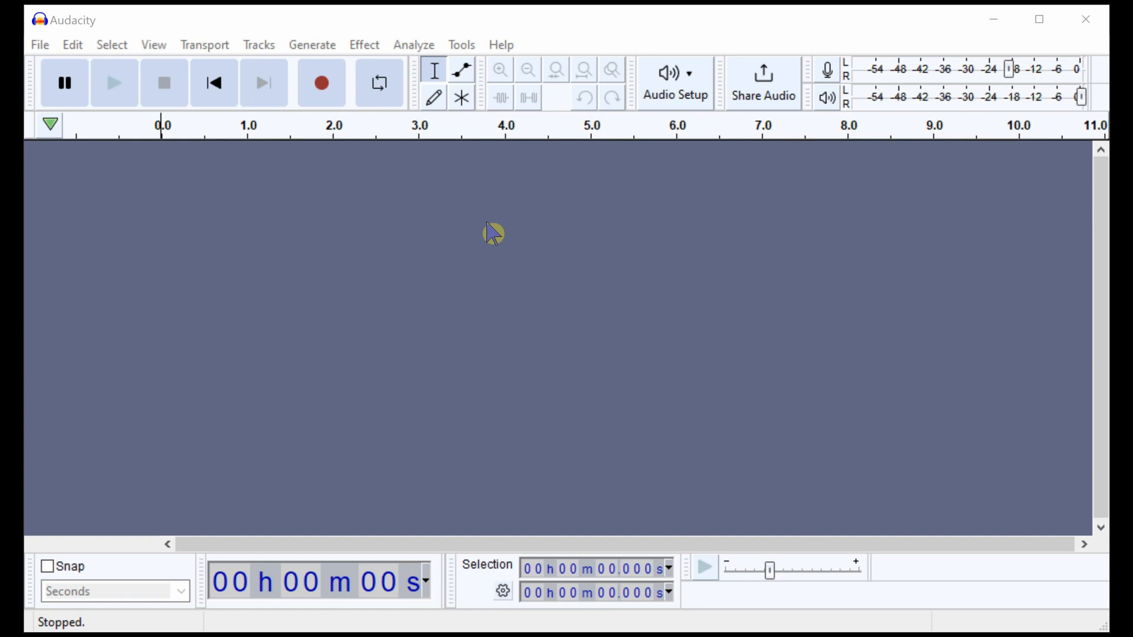
pyautogui.moveTo(481, 240)
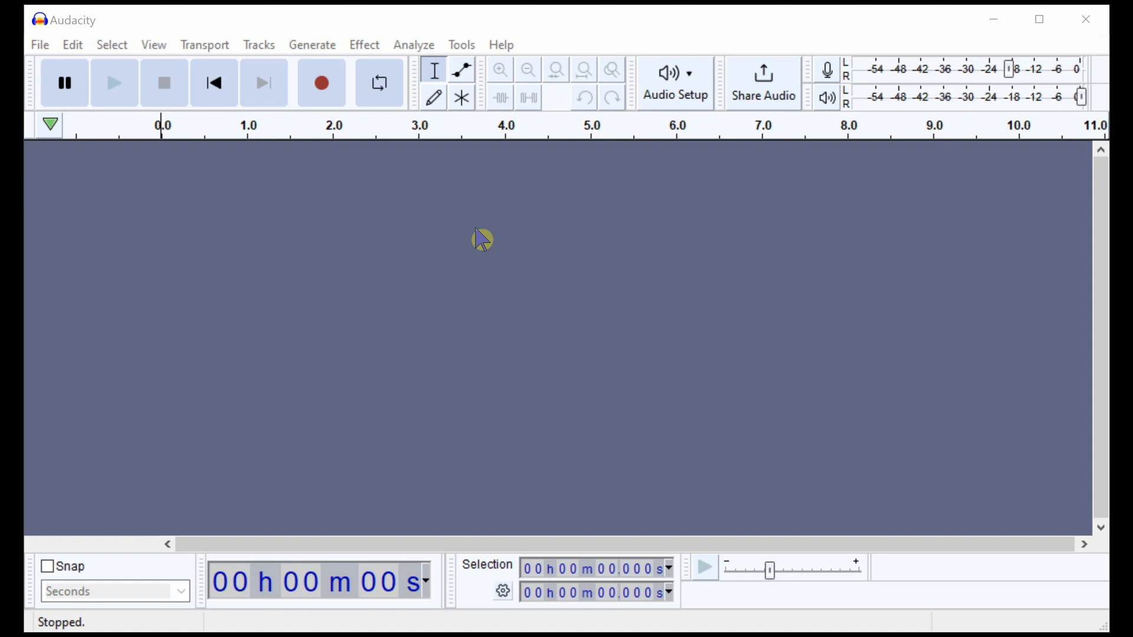
pyautogui.moveTo(405, 225)
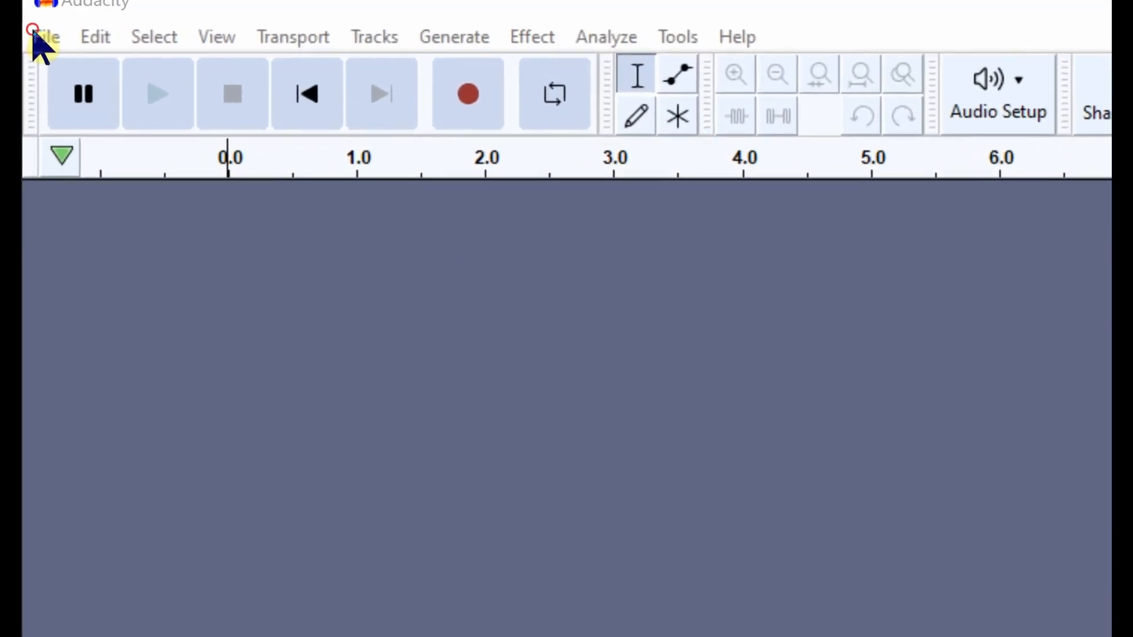
# - Browse to the music folder and select 2014_BipolarTriangular.ogg in the open dialog
pyautogui.click(45, 36)
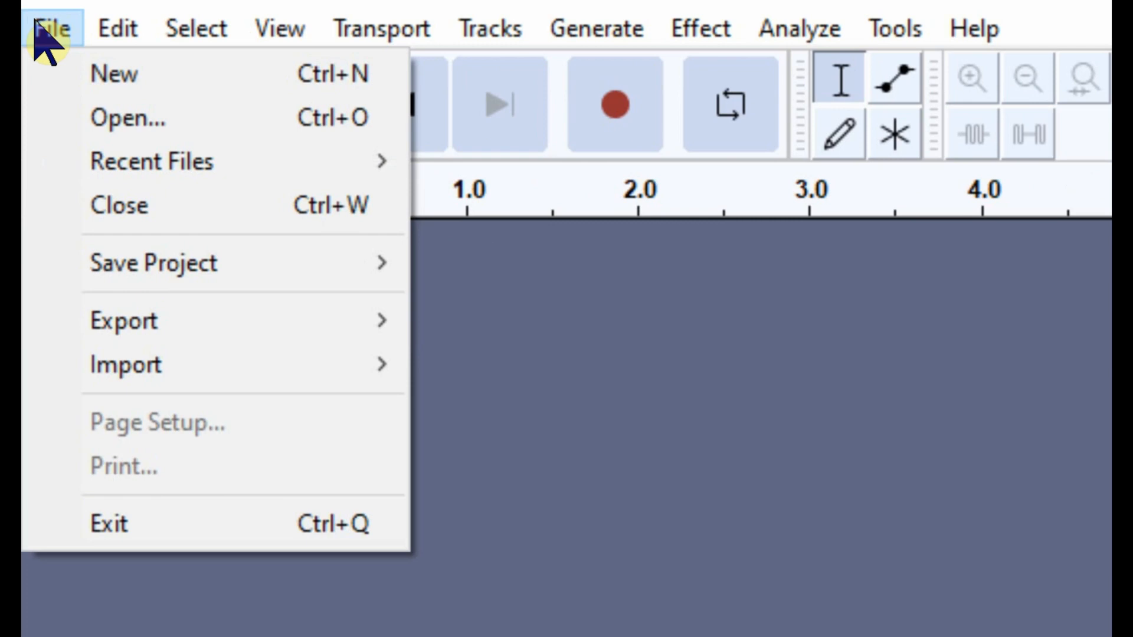
pyautogui.click(127, 117)
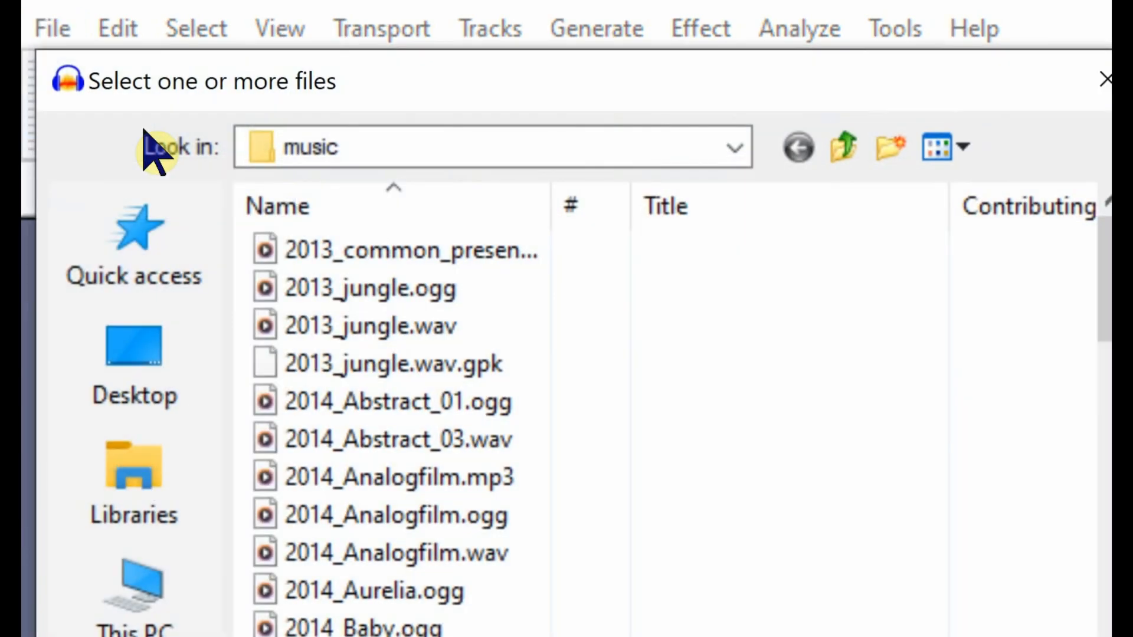
pyautogui.click(396, 439)
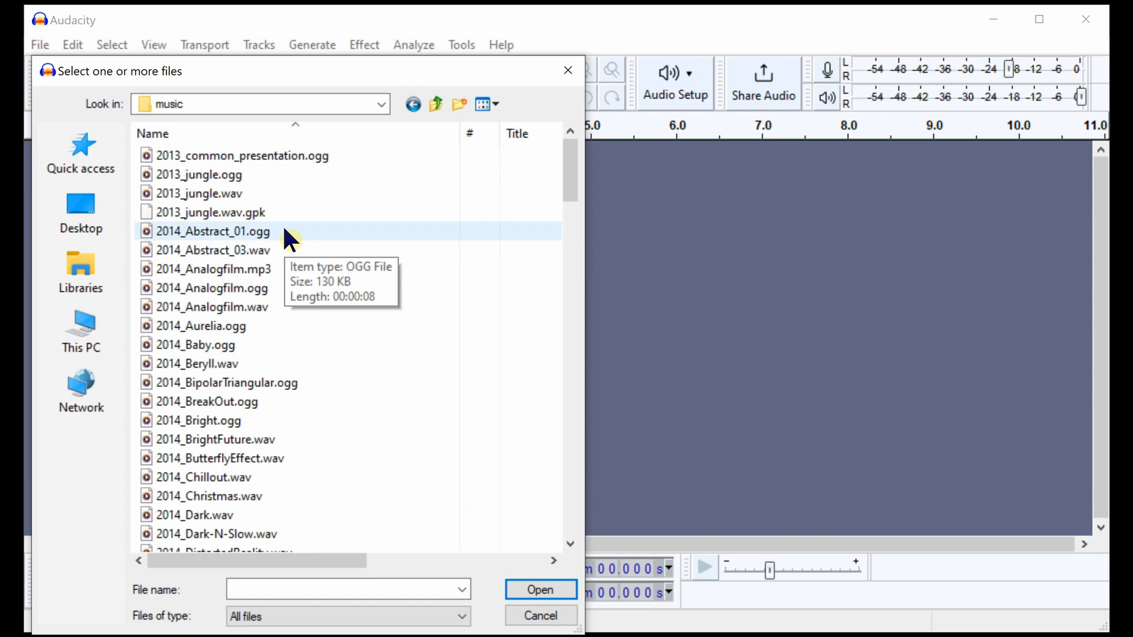
pyautogui.click(212, 269)
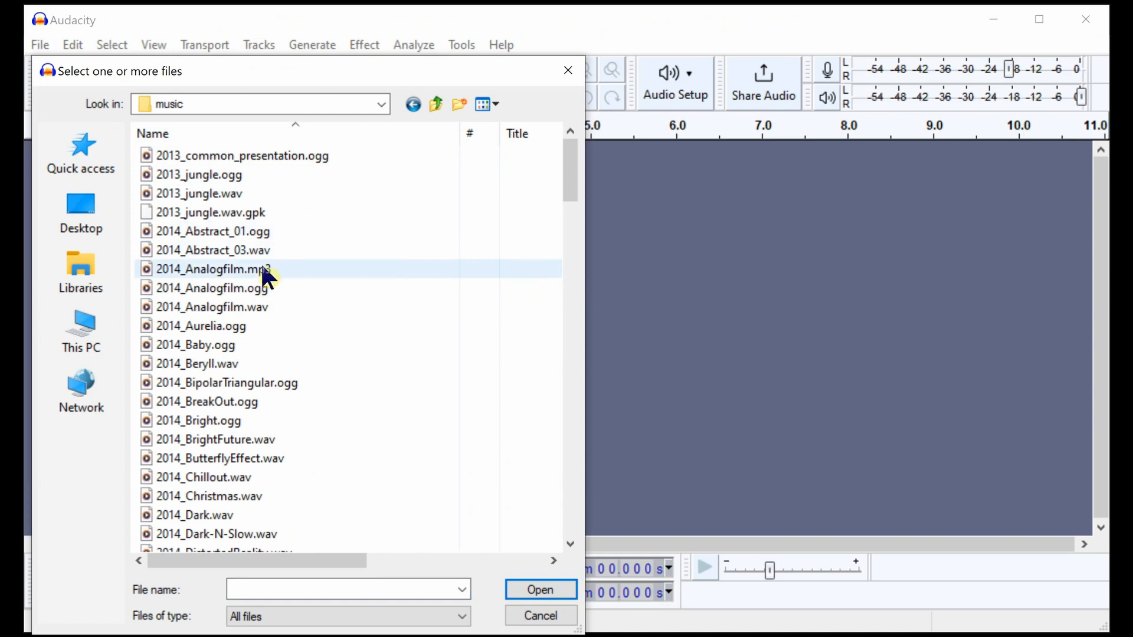
pyautogui.click(210, 288)
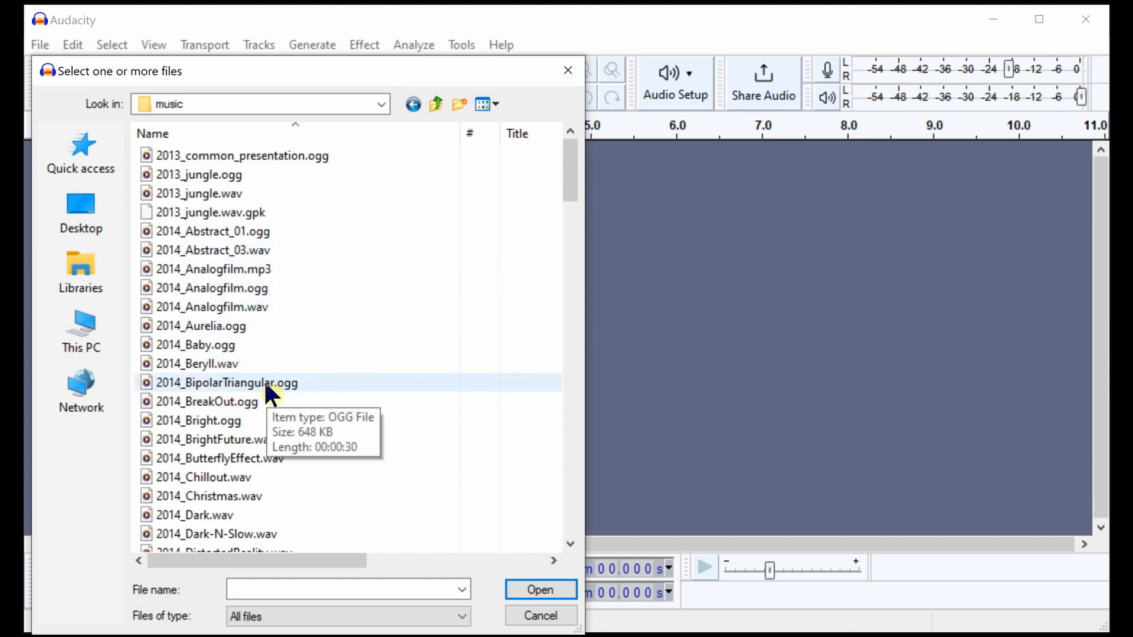
pyautogui.moveTo(282, 394)
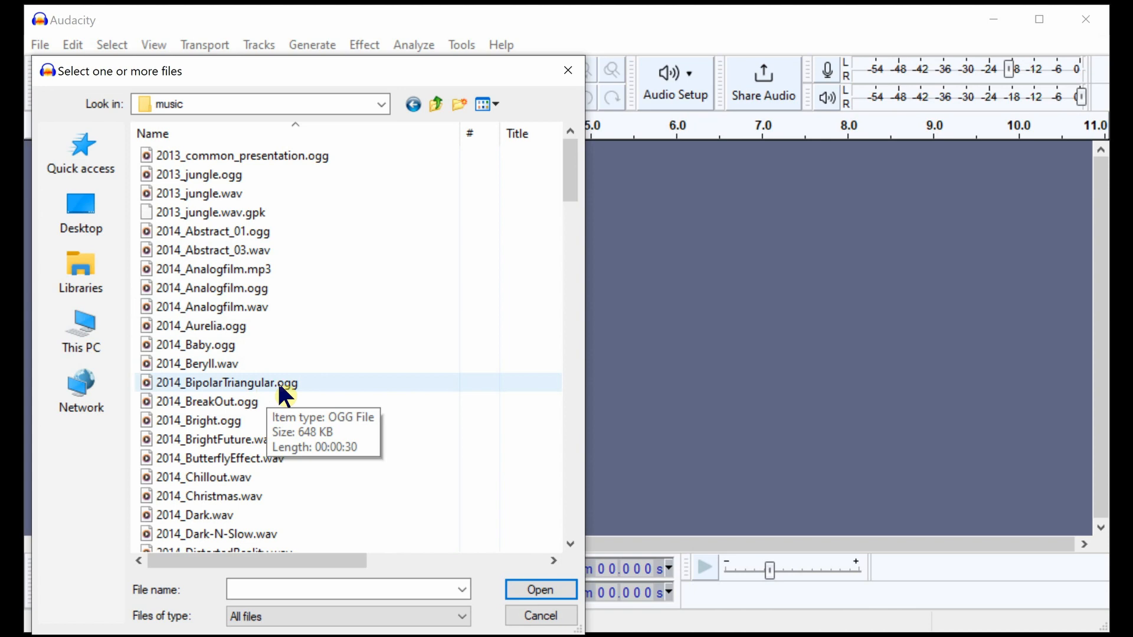
pyautogui.click(229, 383)
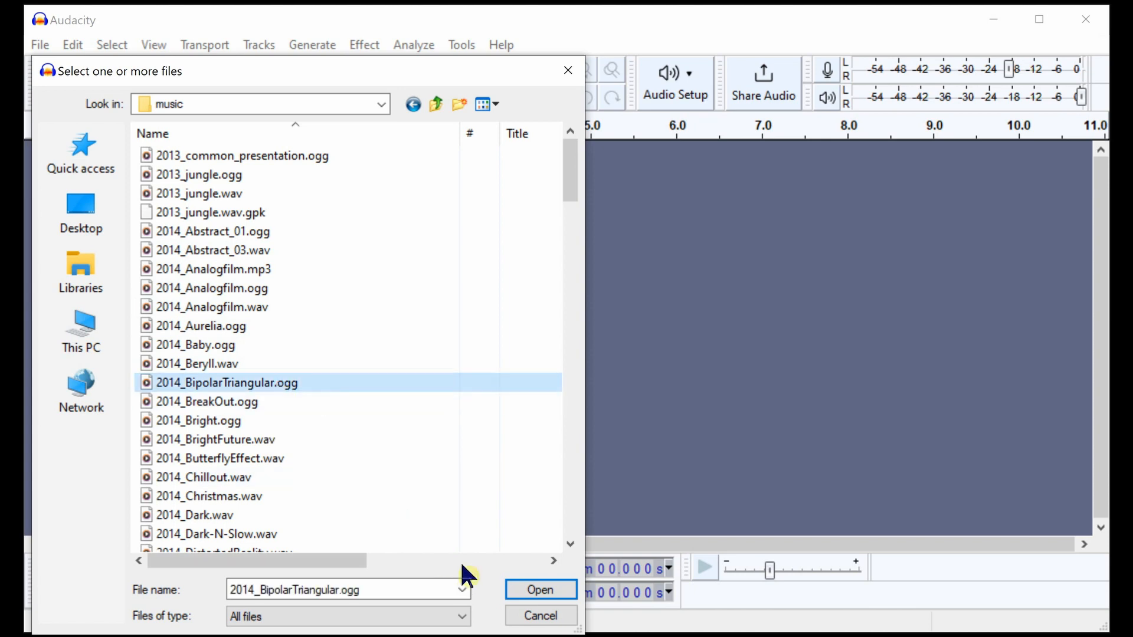
# - Load 2014_BipolarTriangular.ogg as a stereo track and start exporting it as WAV
pyautogui.click(540, 589)
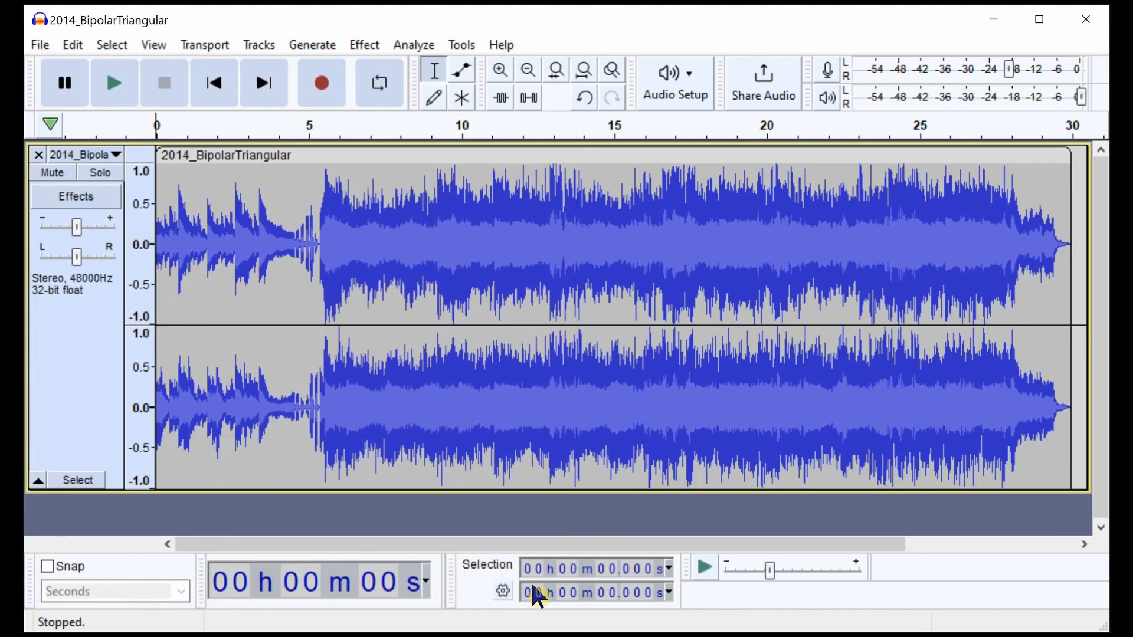
pyautogui.moveTo(63, 83)
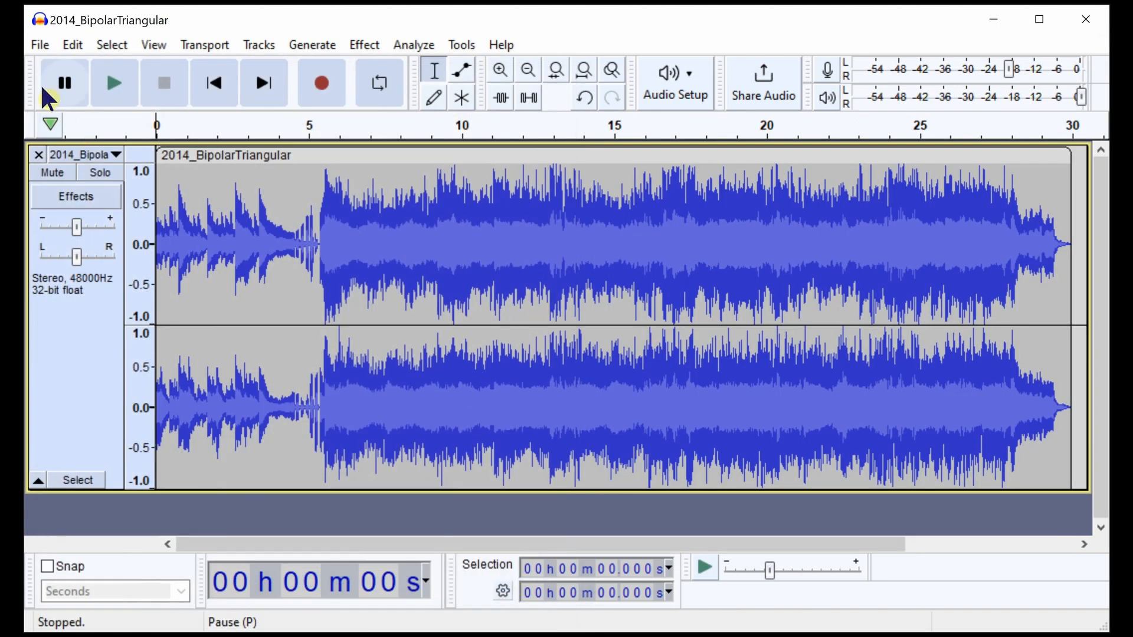
pyautogui.click(39, 44)
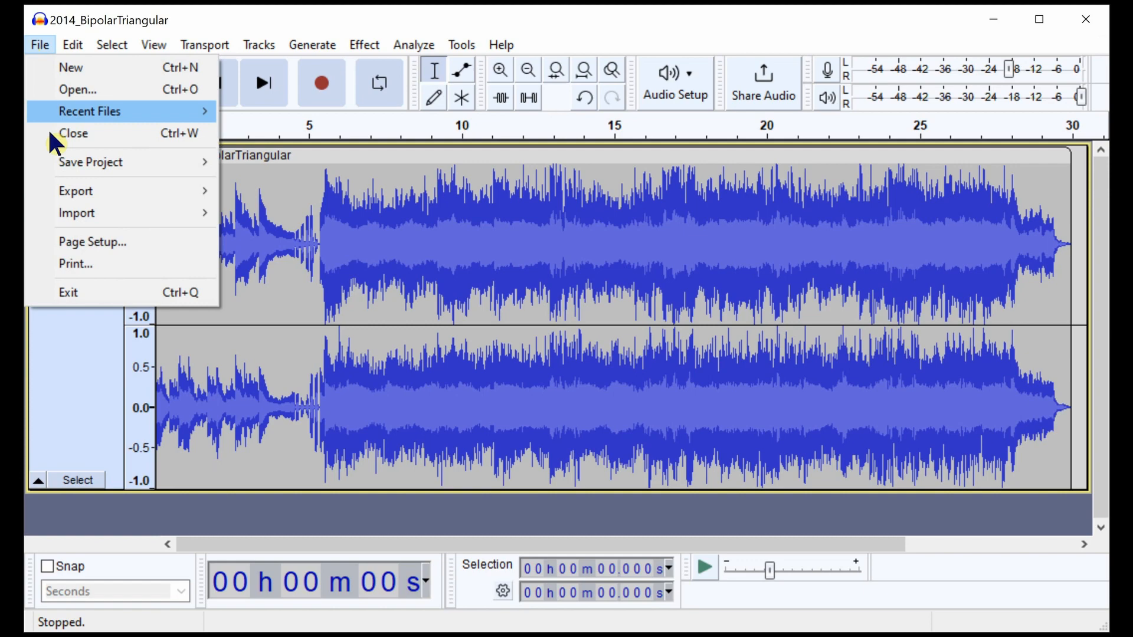
pyautogui.moveTo(75, 190)
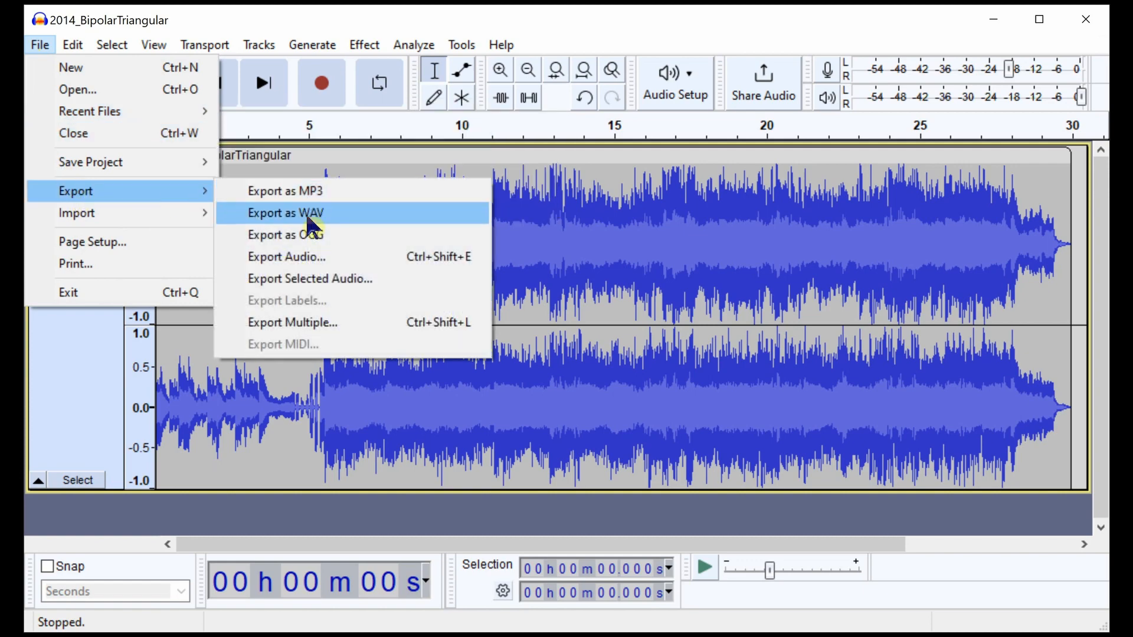
pyautogui.click(285, 212)
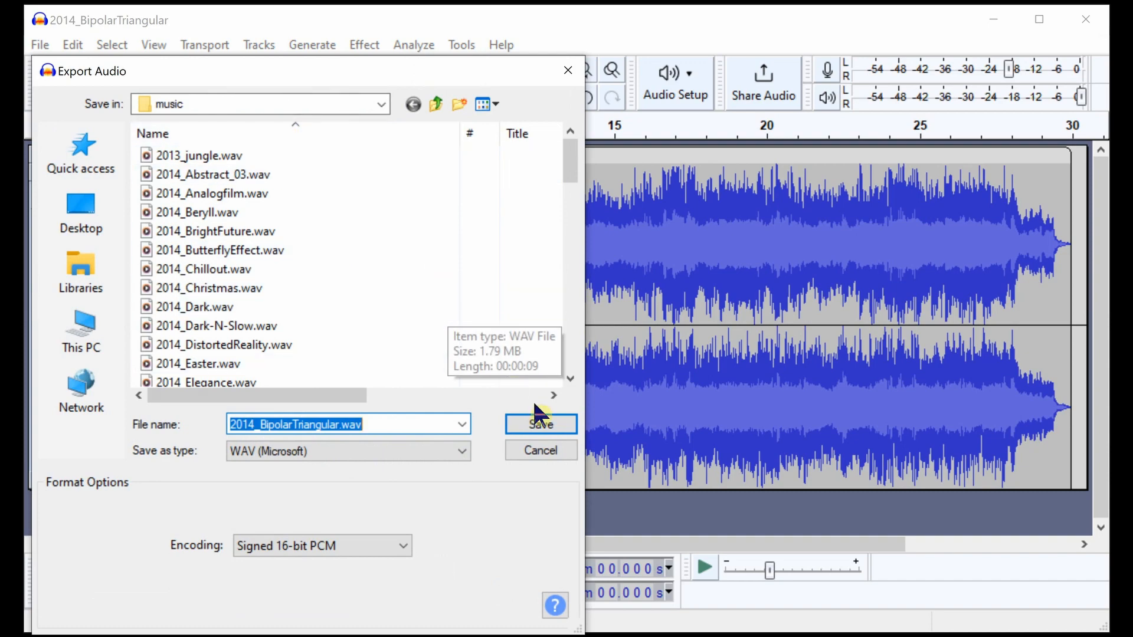
# - Save 2014_BipolarTriangular.wav, accepting the empty metadata tags
pyautogui.click(540, 425)
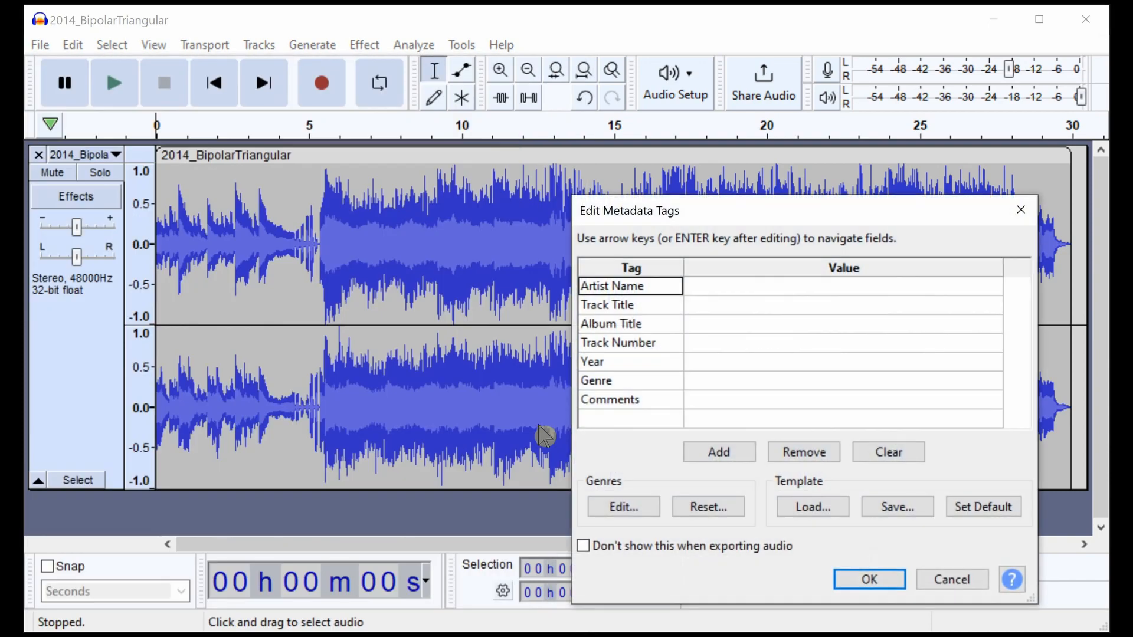
pyautogui.moveTo(751, 386)
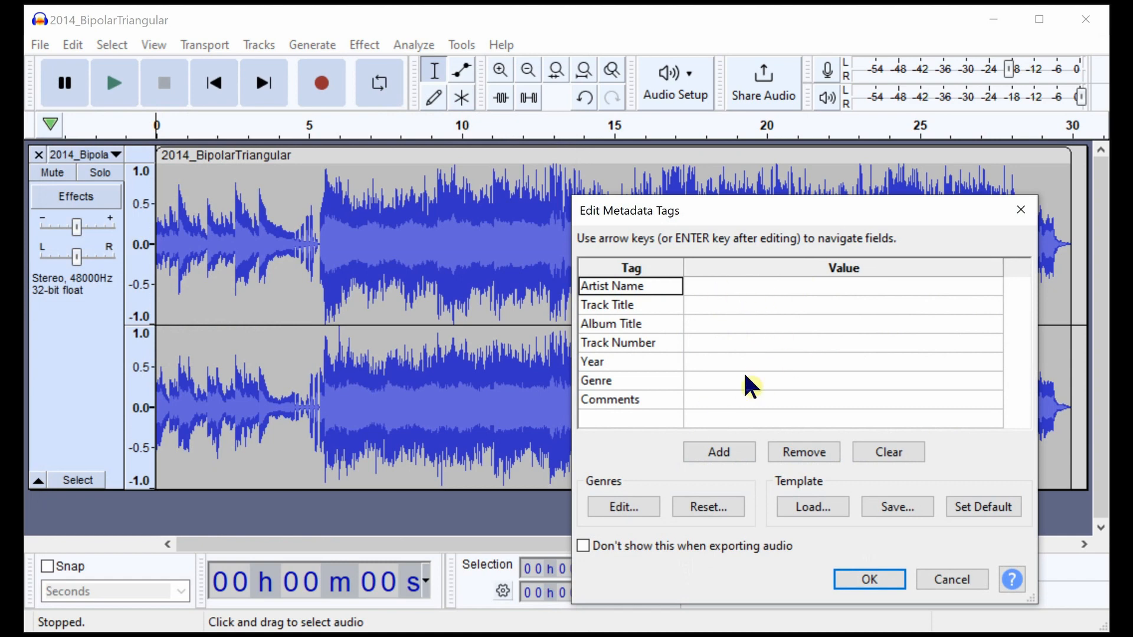
pyautogui.moveTo(744, 397)
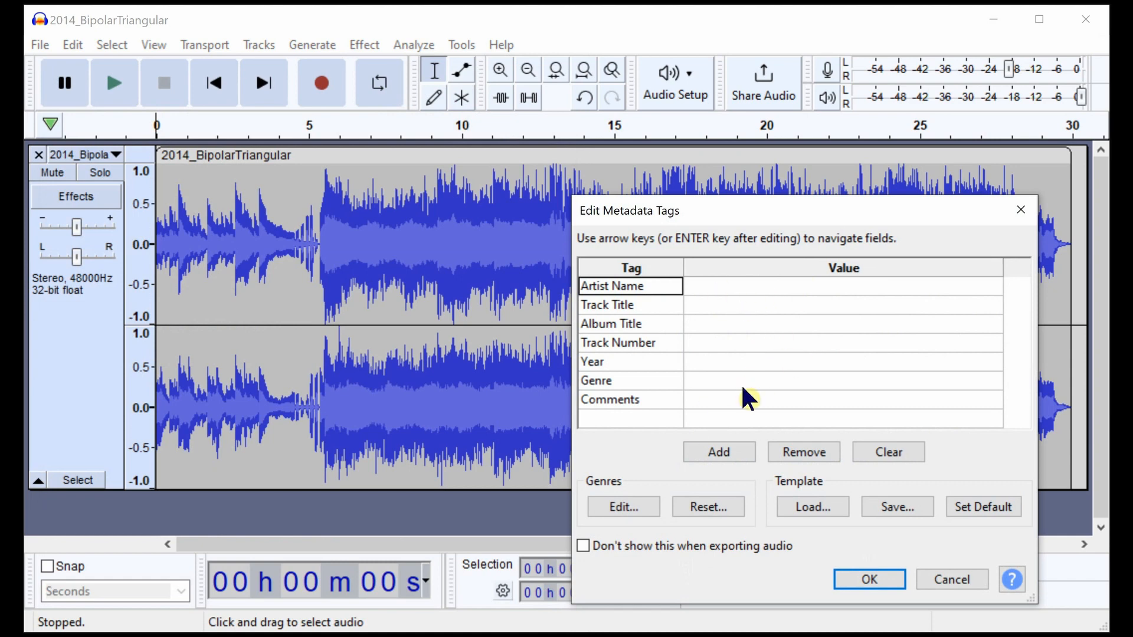
pyautogui.click(868, 579)
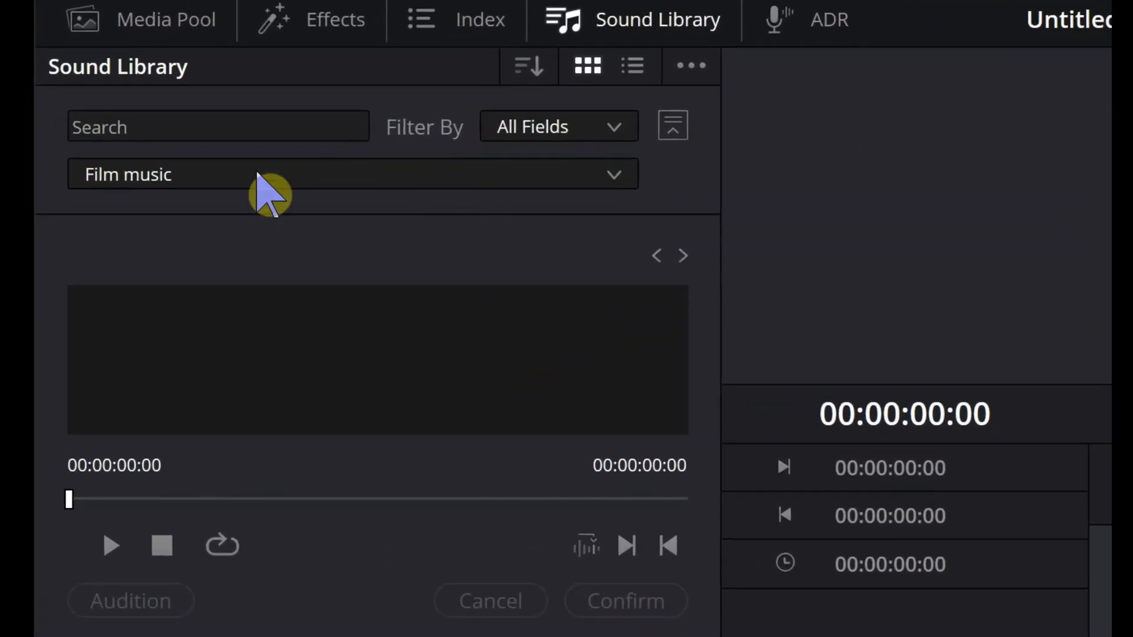
pyautogui.moveTo(152, 177)
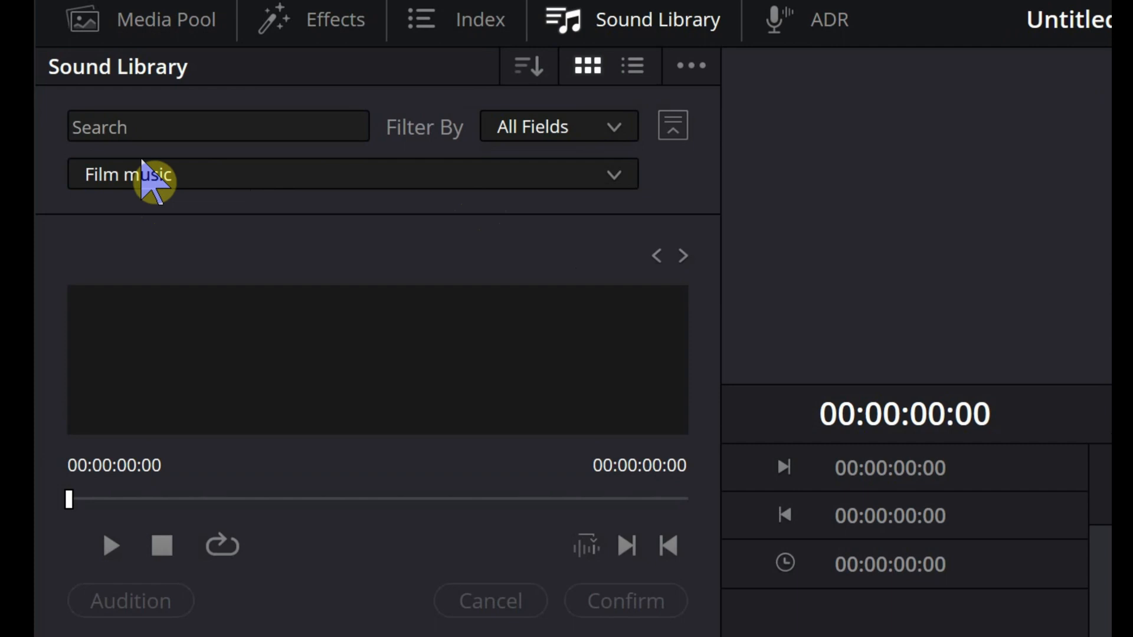
pyautogui.moveTo(477, 213)
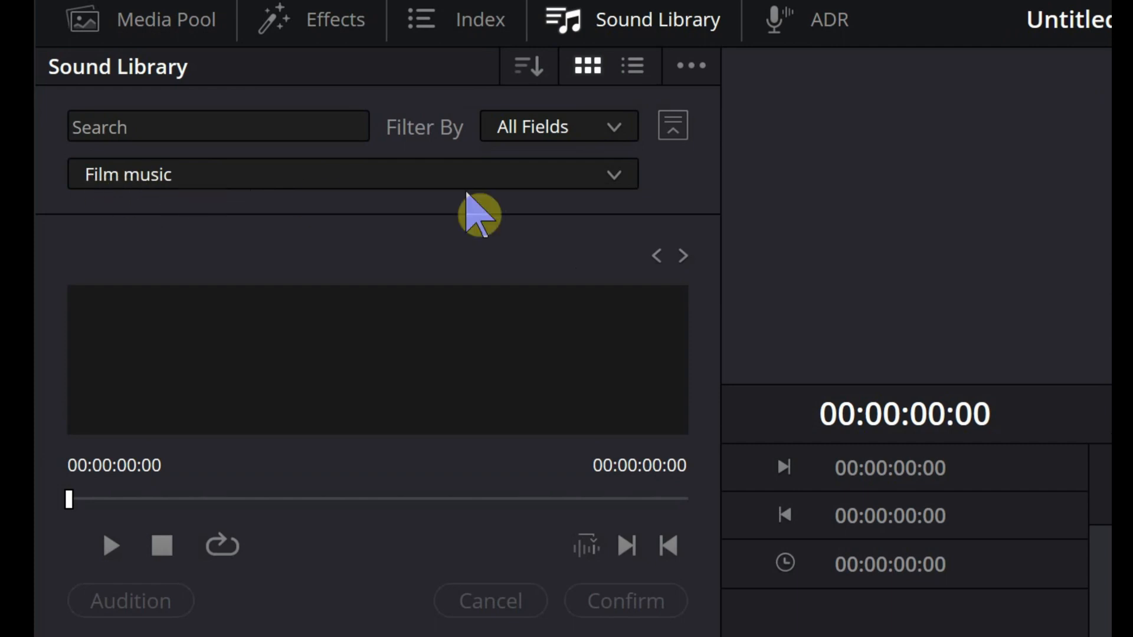
# - Select the Film music library in Resolve's Sound Library and focus the search field
pyautogui.click(353, 174)
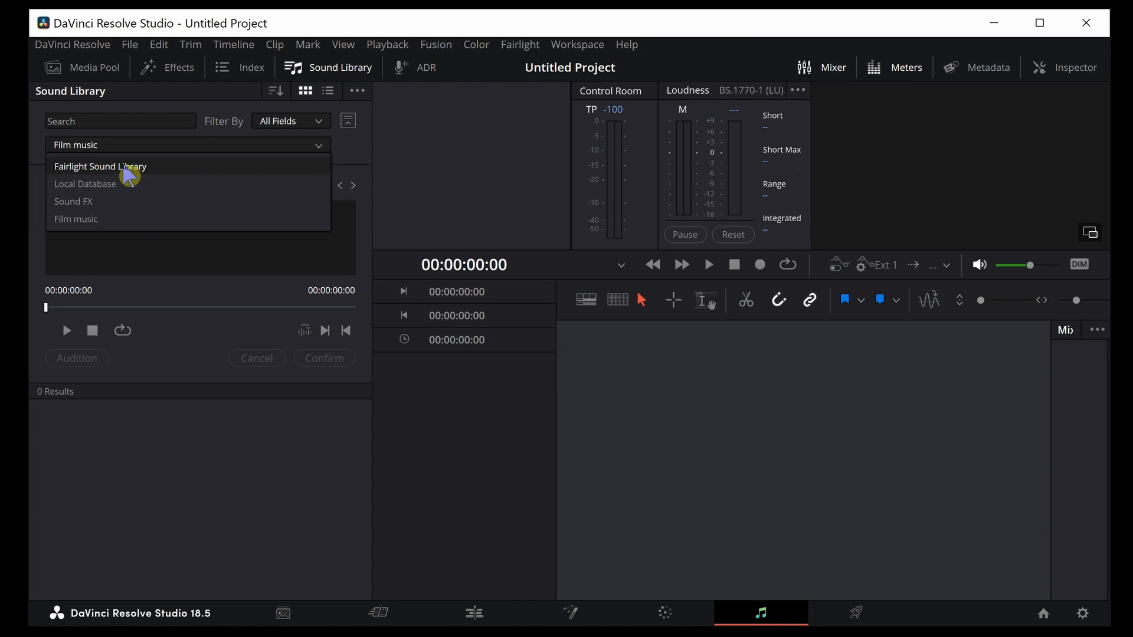
pyautogui.moveTo(98, 221)
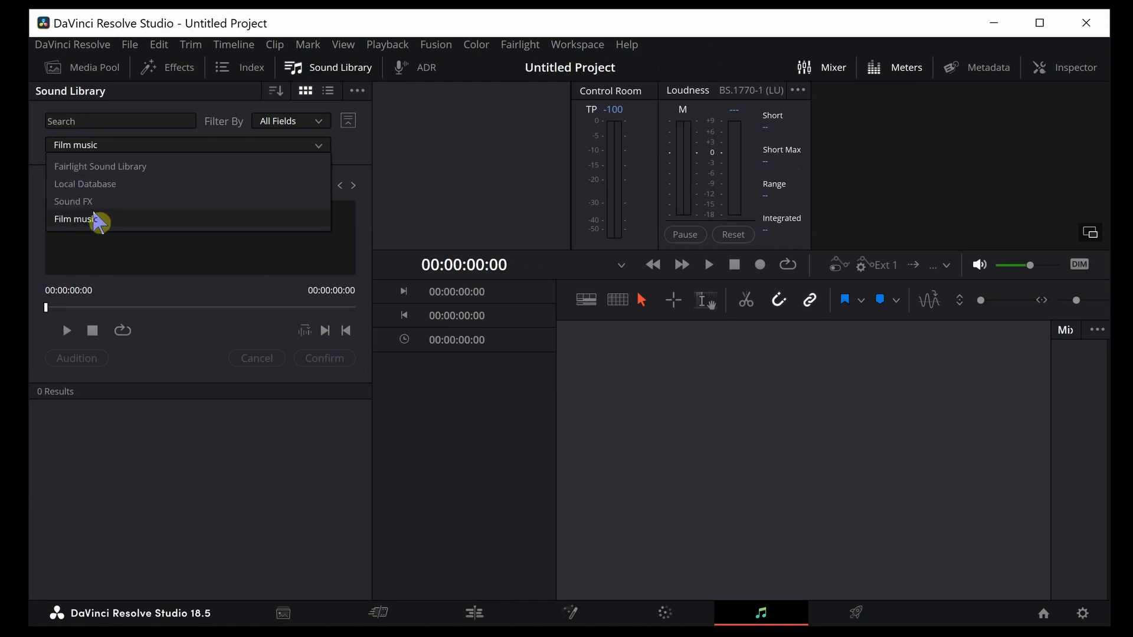
pyautogui.click(75, 219)
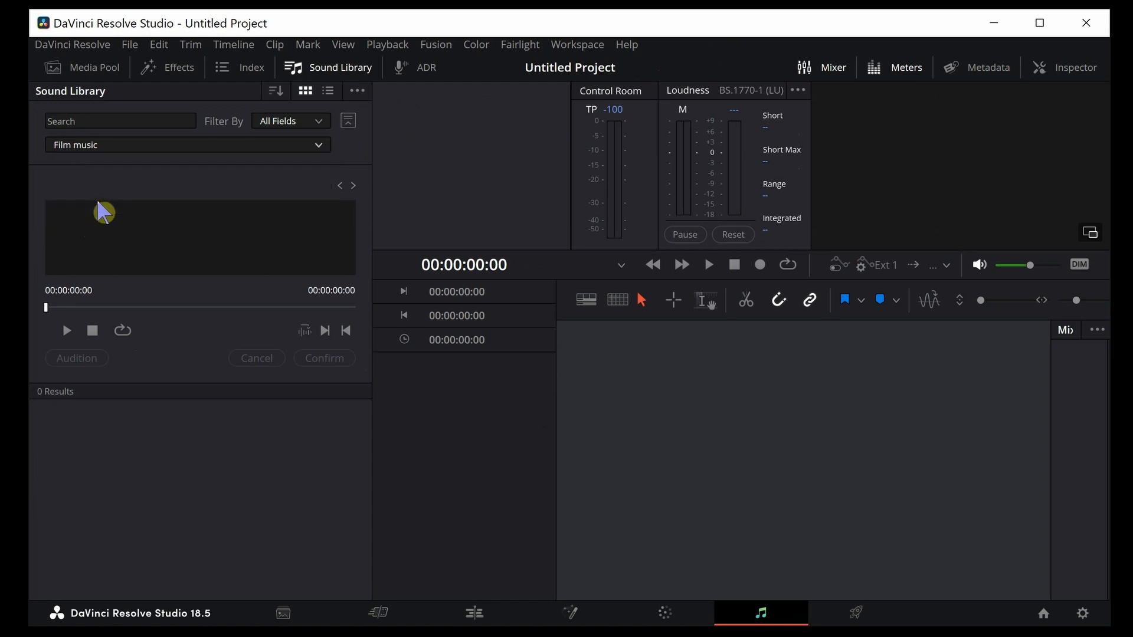
pyautogui.click(119, 120)
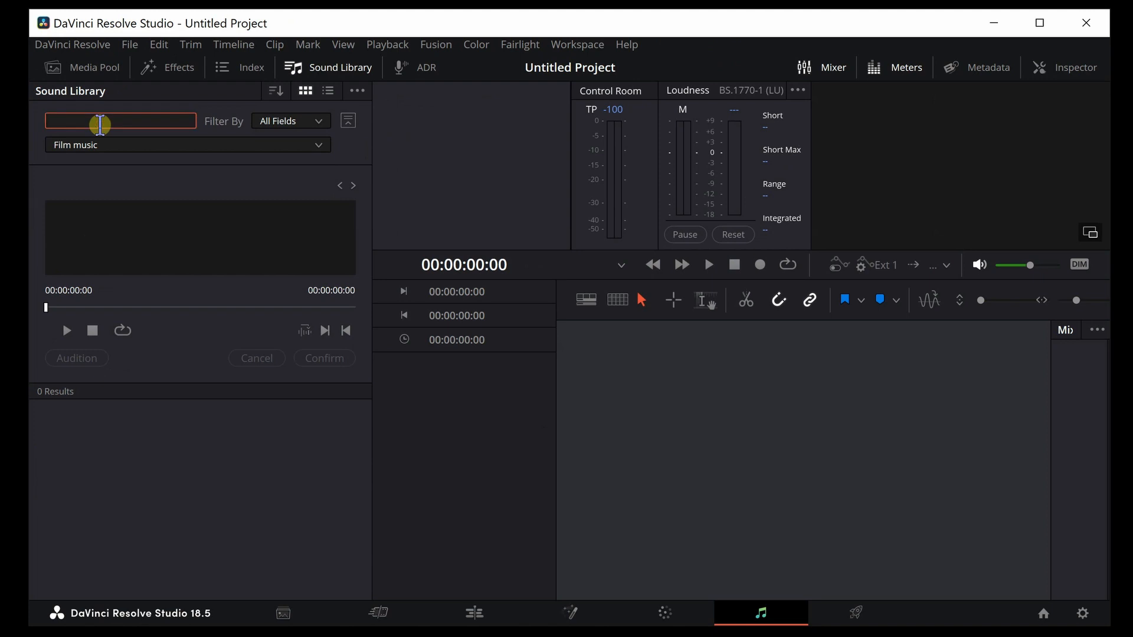
# - Search the Film music library with *** and scroll through its 63 clips
pyautogui.write('***')
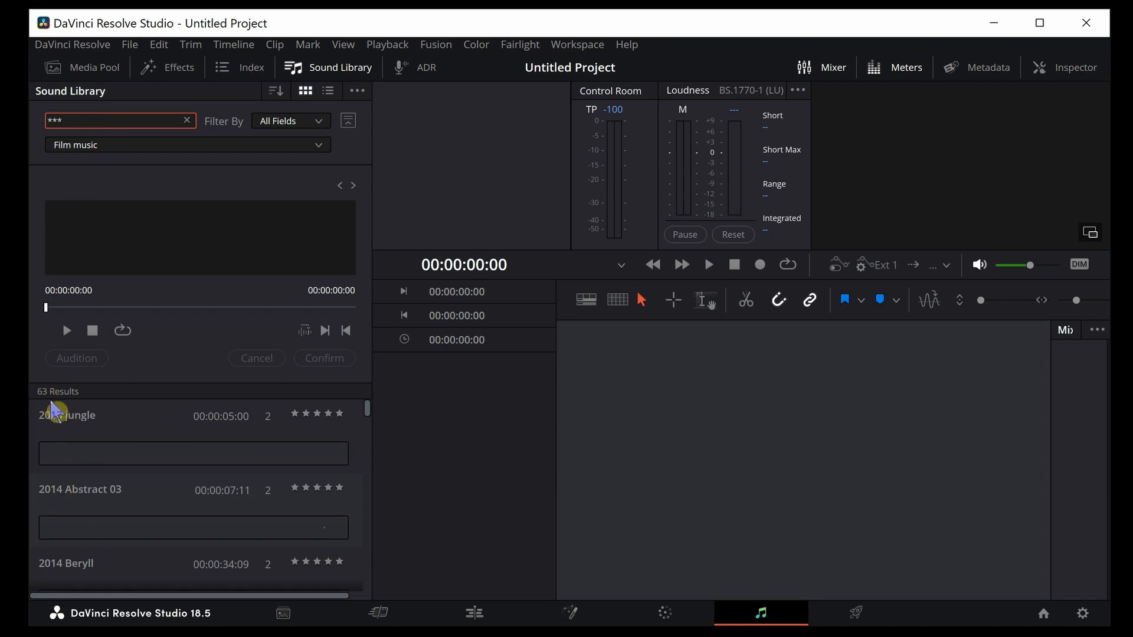
pyautogui.moveTo(283, 450)
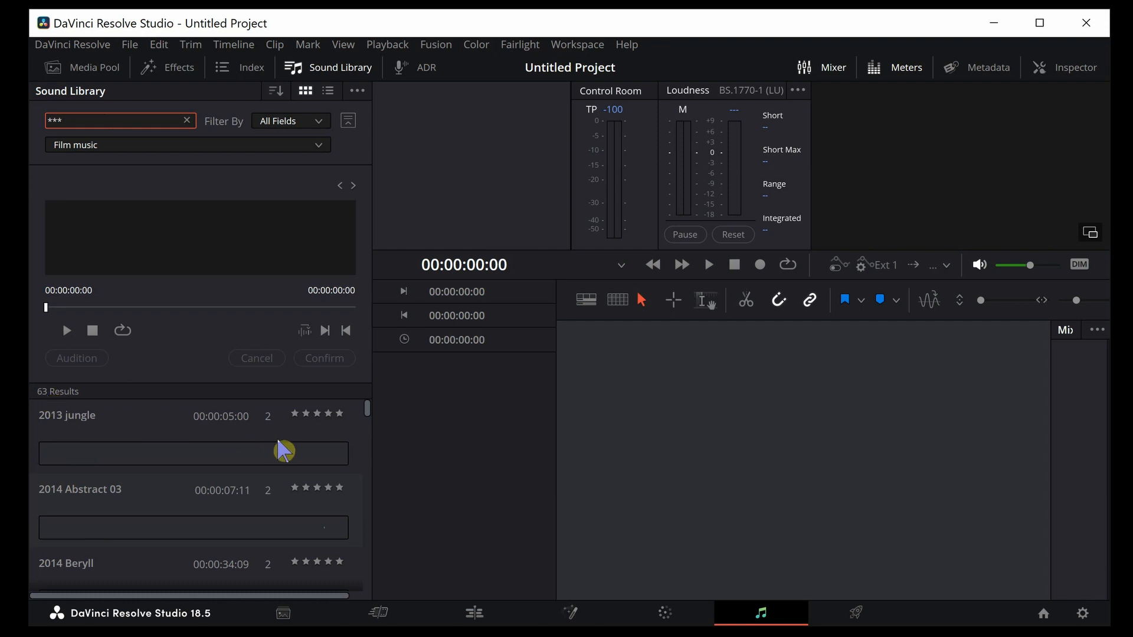
pyautogui.scroll(-3)
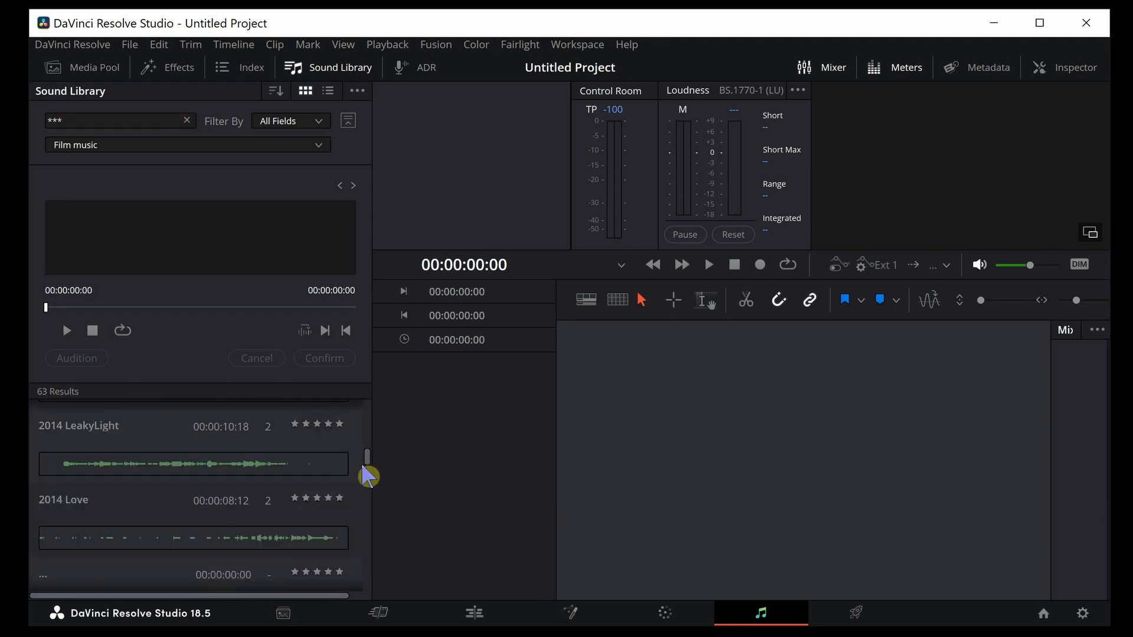
pyautogui.scroll(-3)
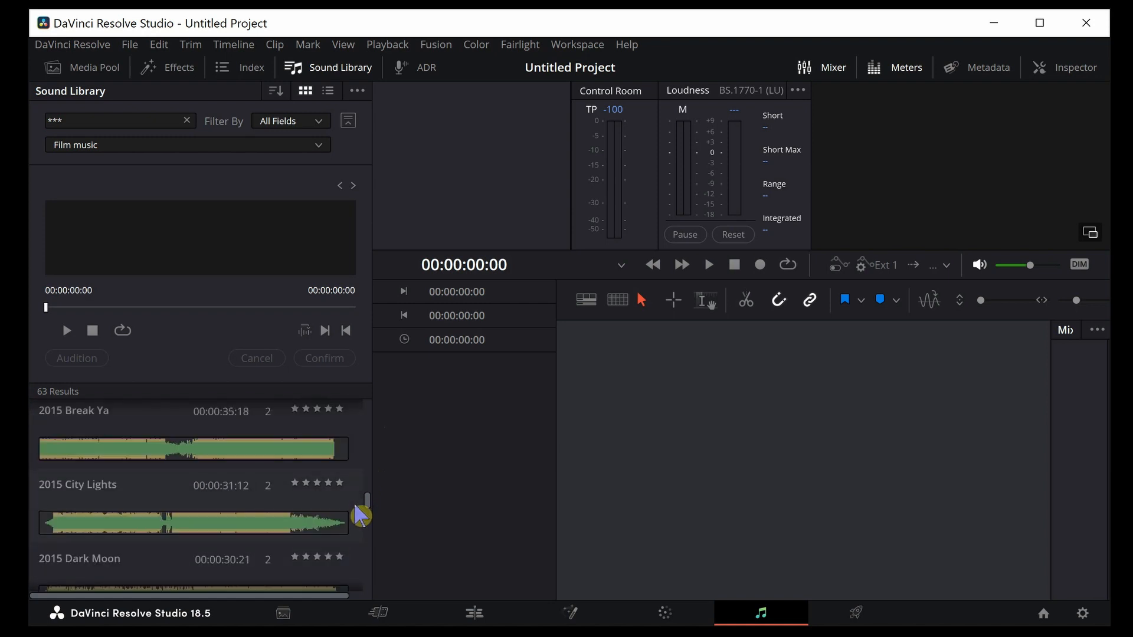
pyautogui.scroll(-3)
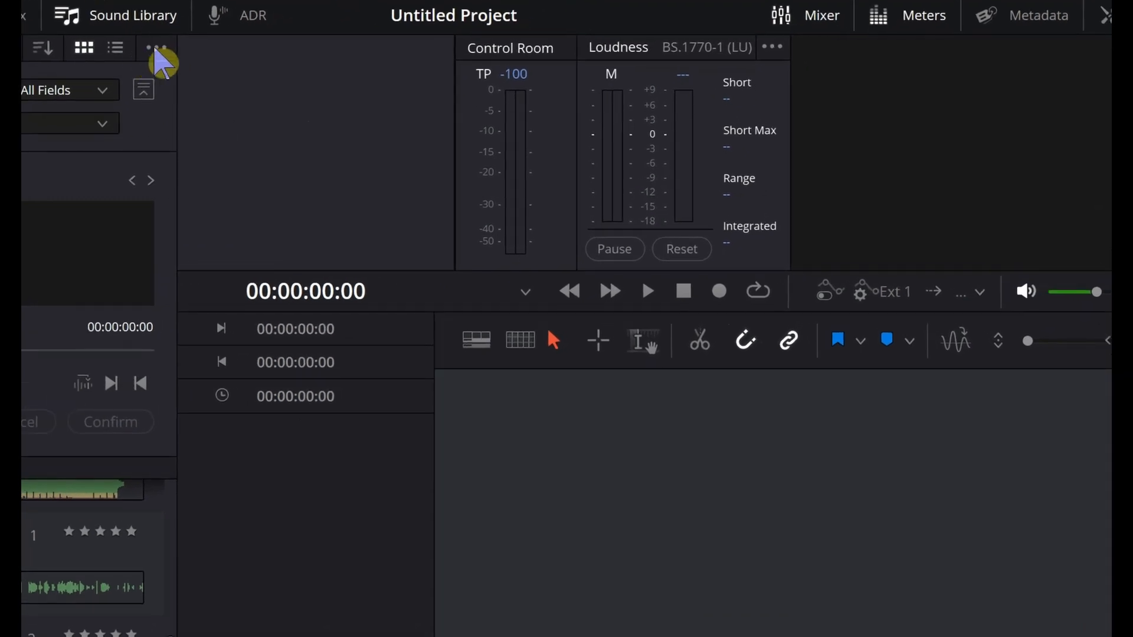
# - Choose Add Library from the Sound Library options menu
pyautogui.click(156, 48)
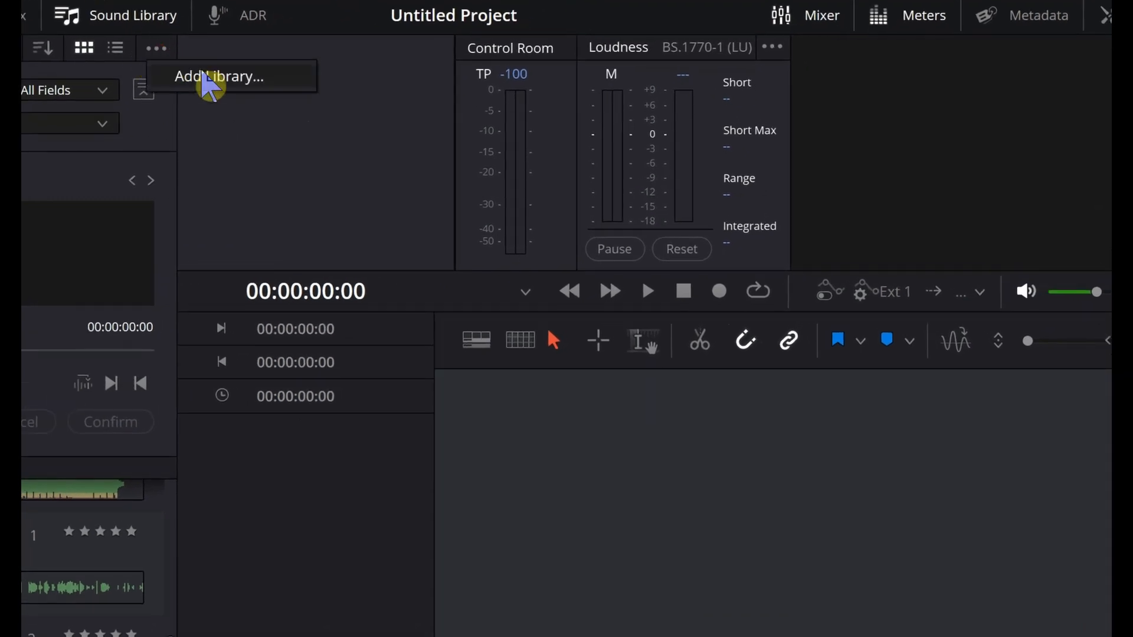
pyautogui.click(219, 76)
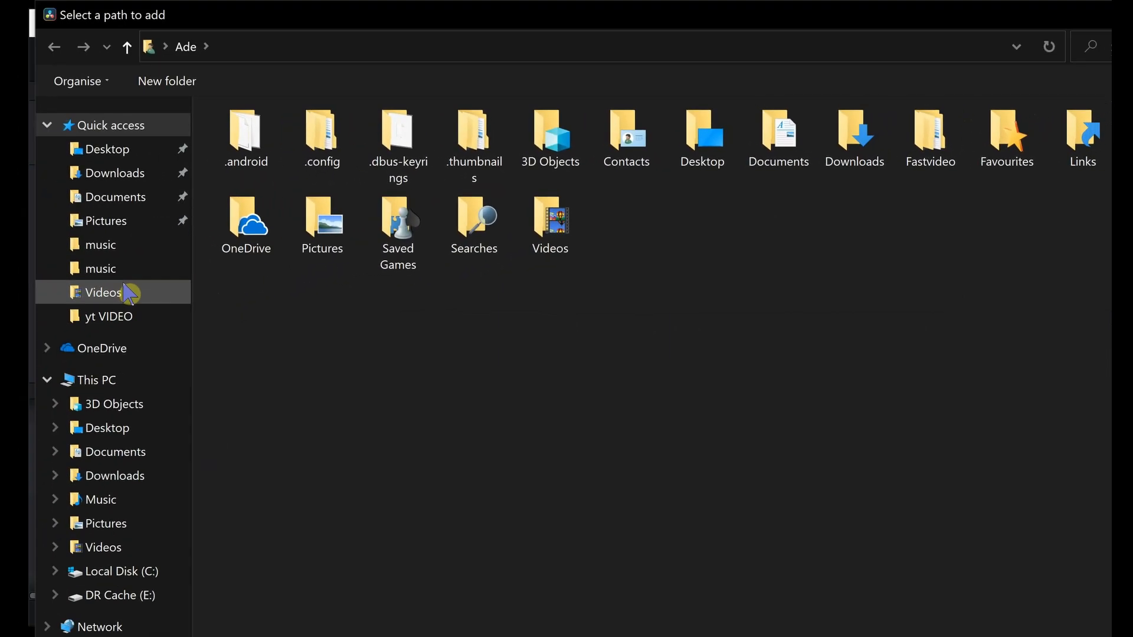
pyautogui.moveTo(90, 571)
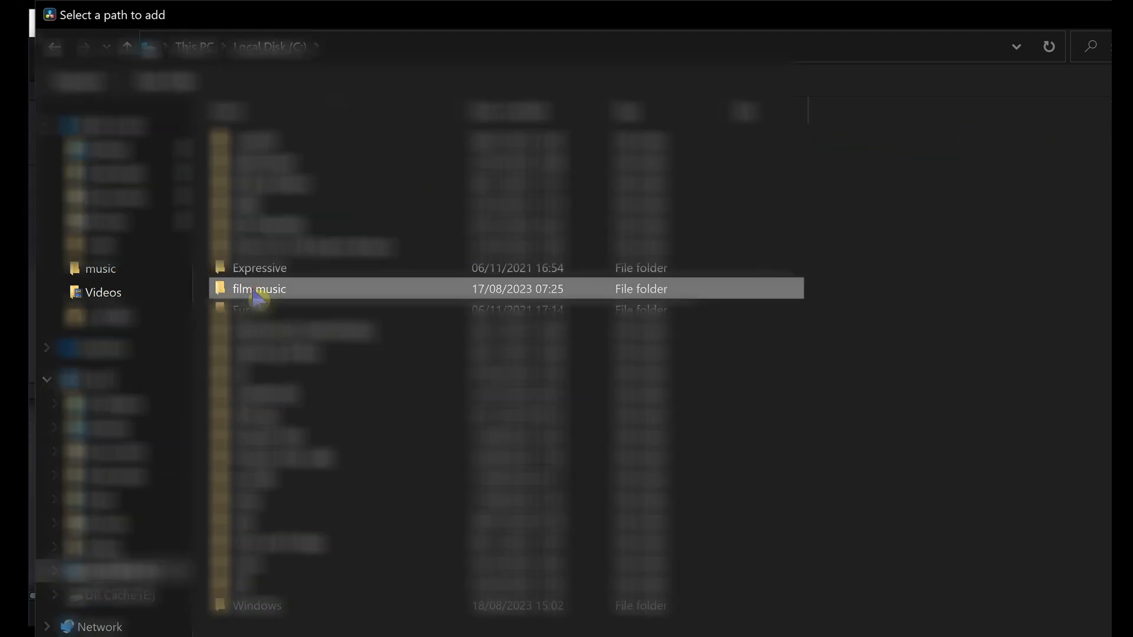
pyautogui.moveTo(943, 553)
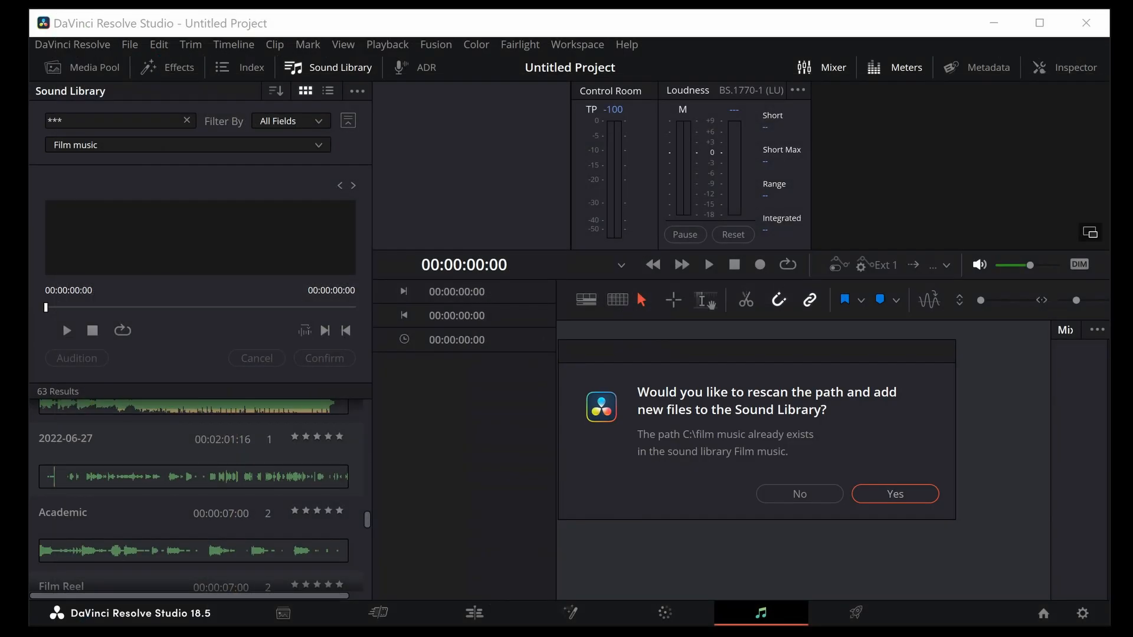
pyautogui.moveTo(798, 405)
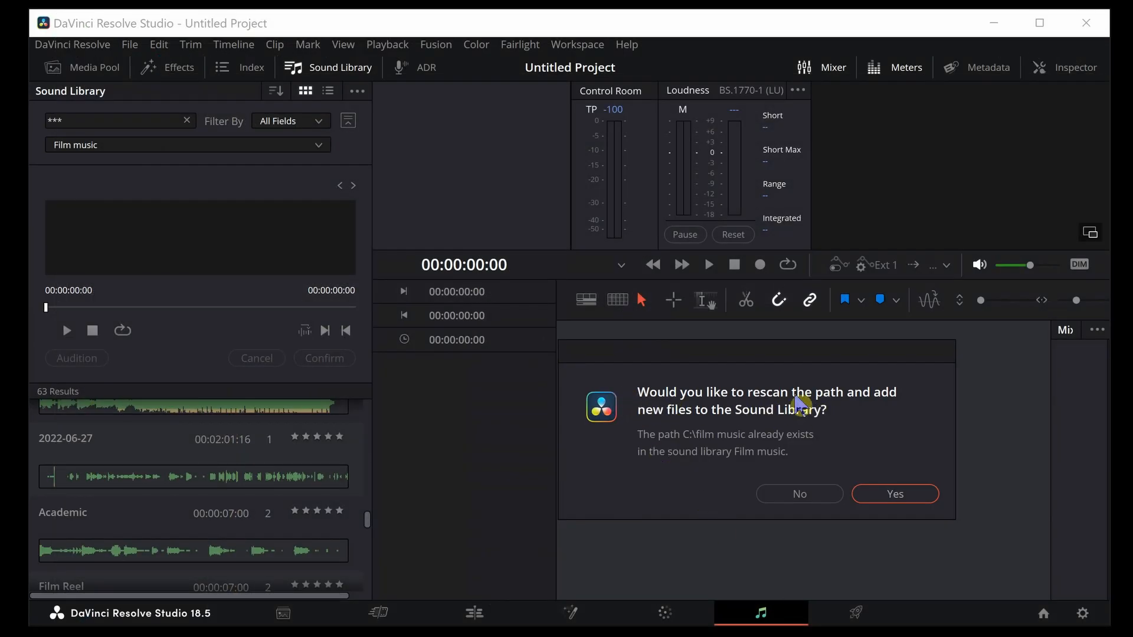
pyautogui.moveTo(679, 422)
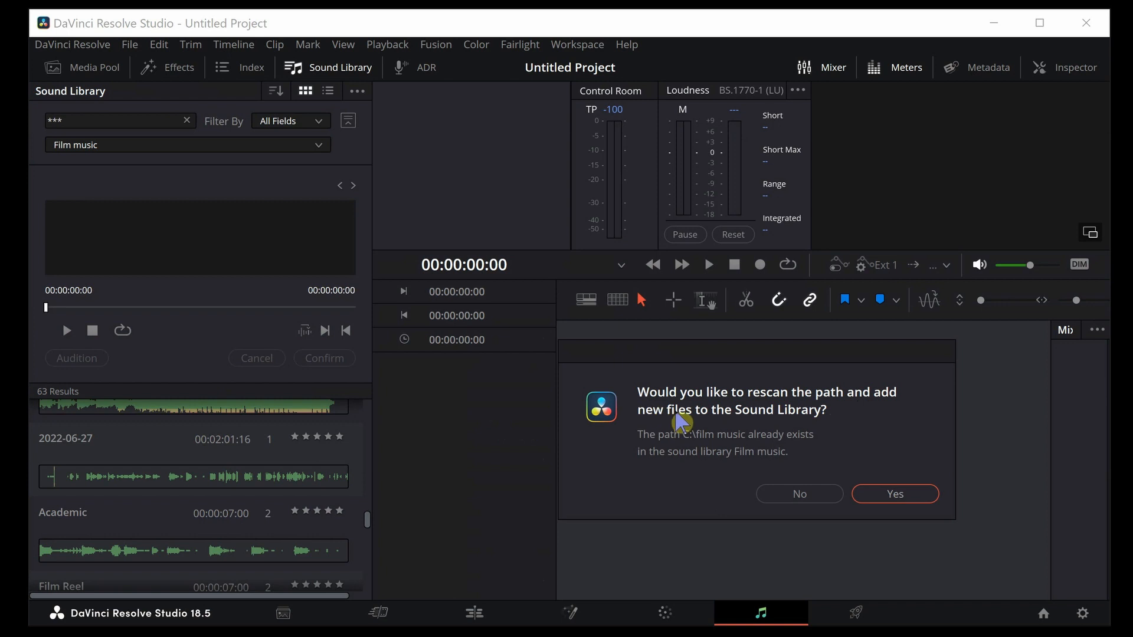
# - Rescan C:\film music, adding 3 clips for 66 results
pyautogui.click(894, 493)
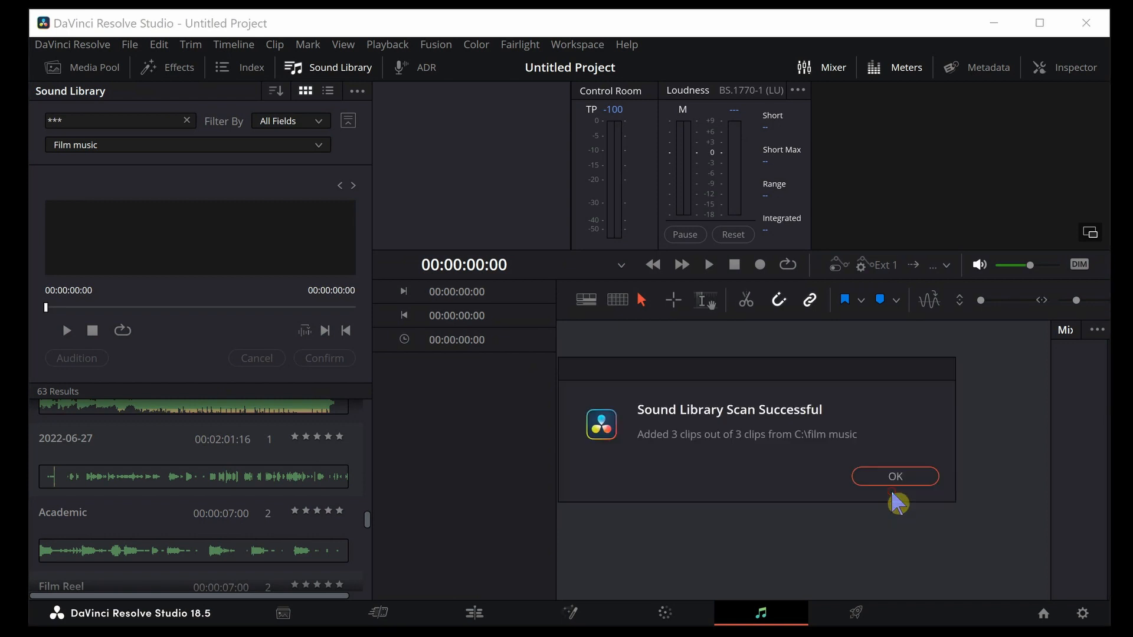
pyautogui.moveTo(699, 446)
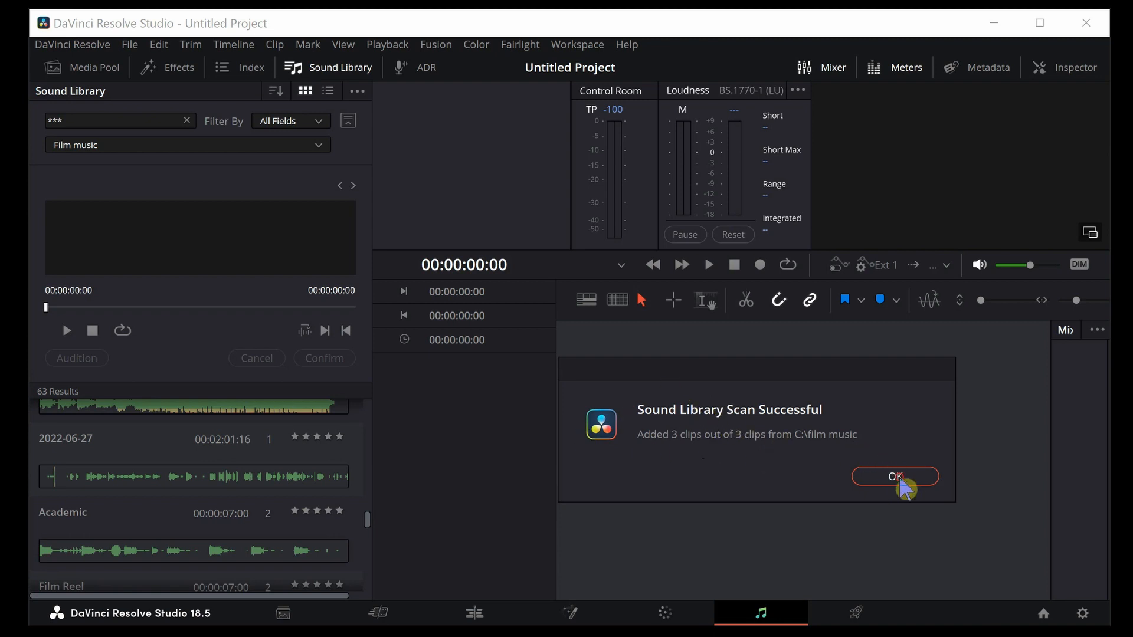
pyautogui.click(894, 476)
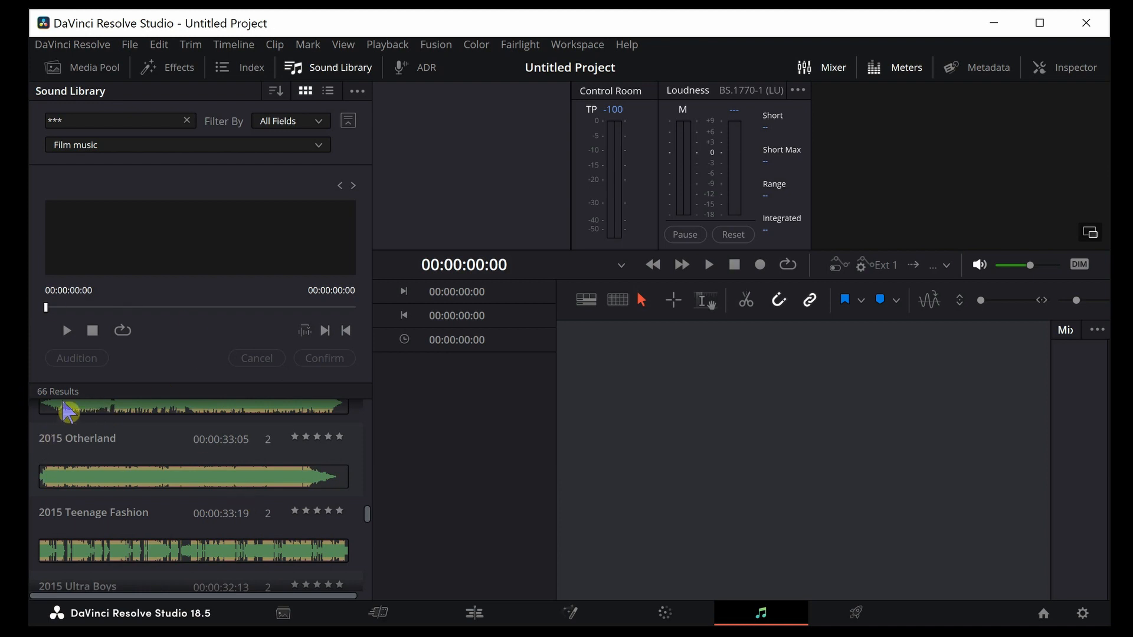
pyautogui.moveTo(105, 413)
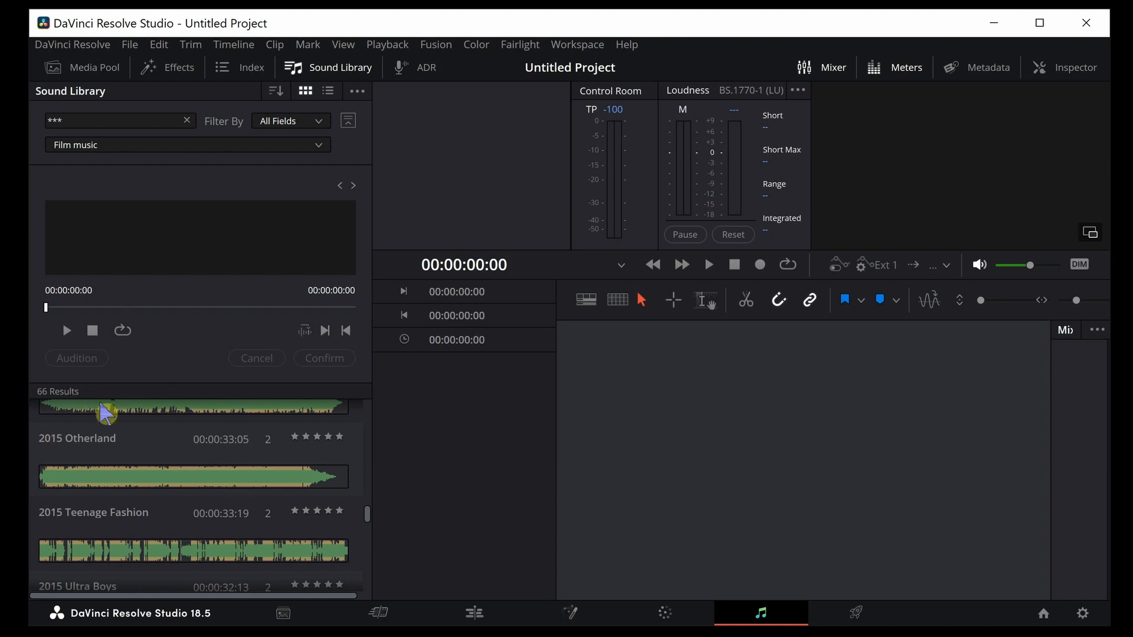